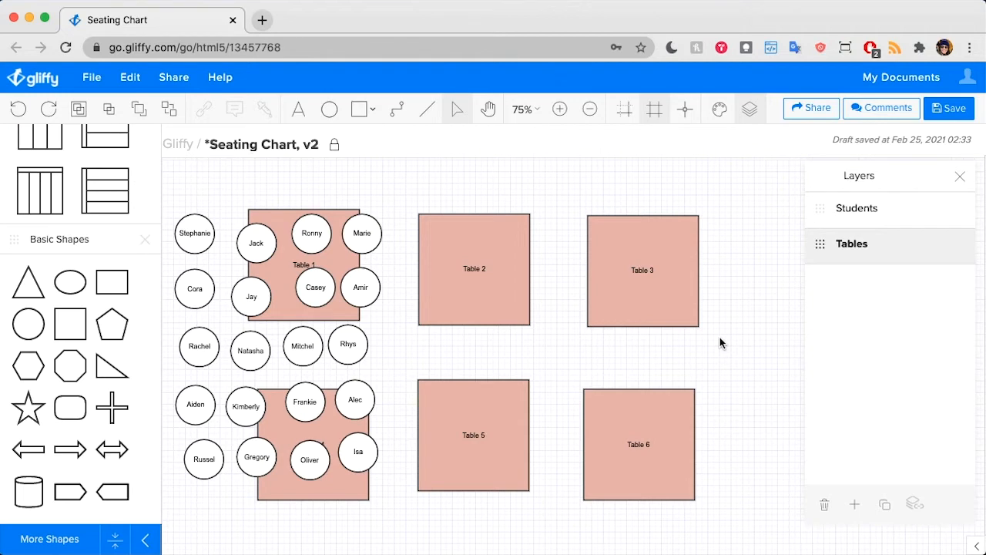
mouse_move(549, 333)
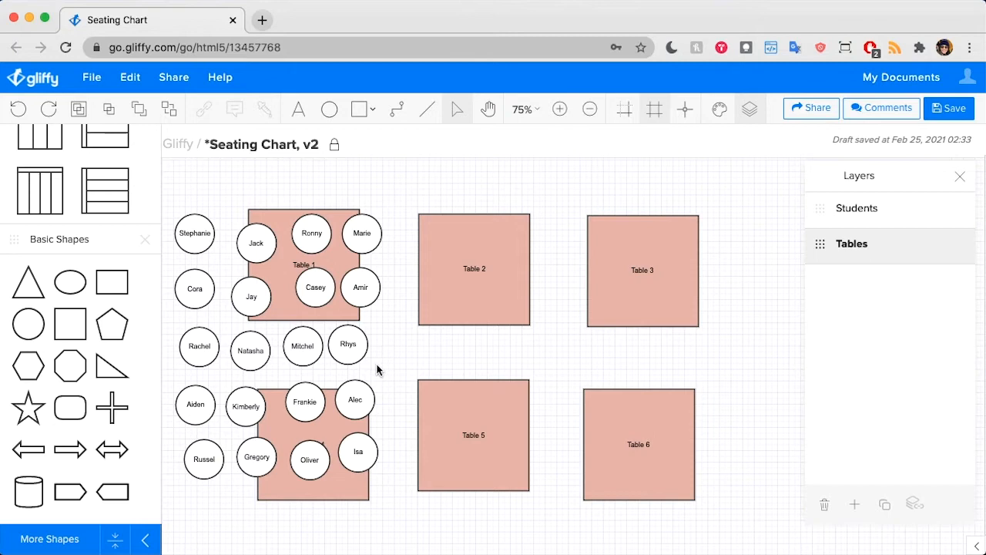
mouse_move(409, 361)
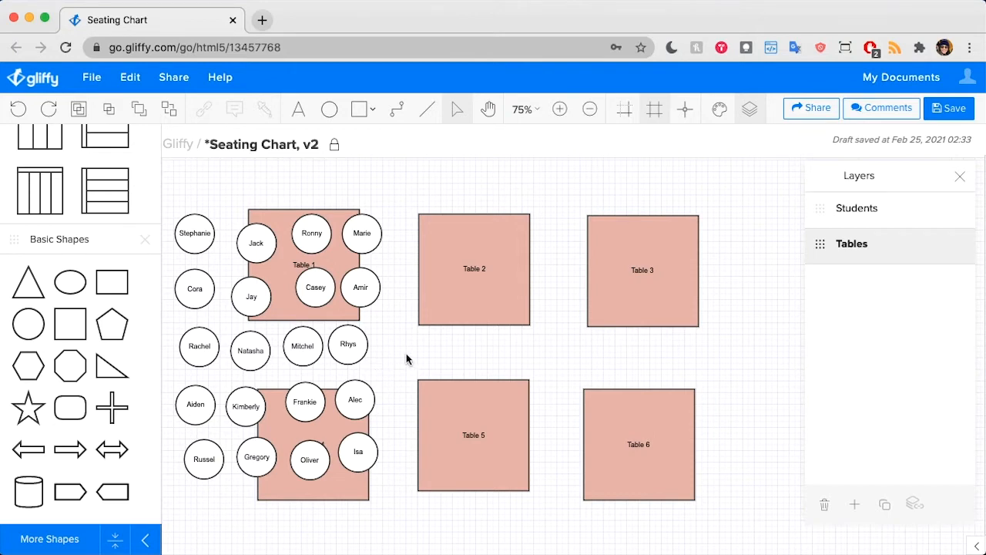
mouse_move(444, 351)
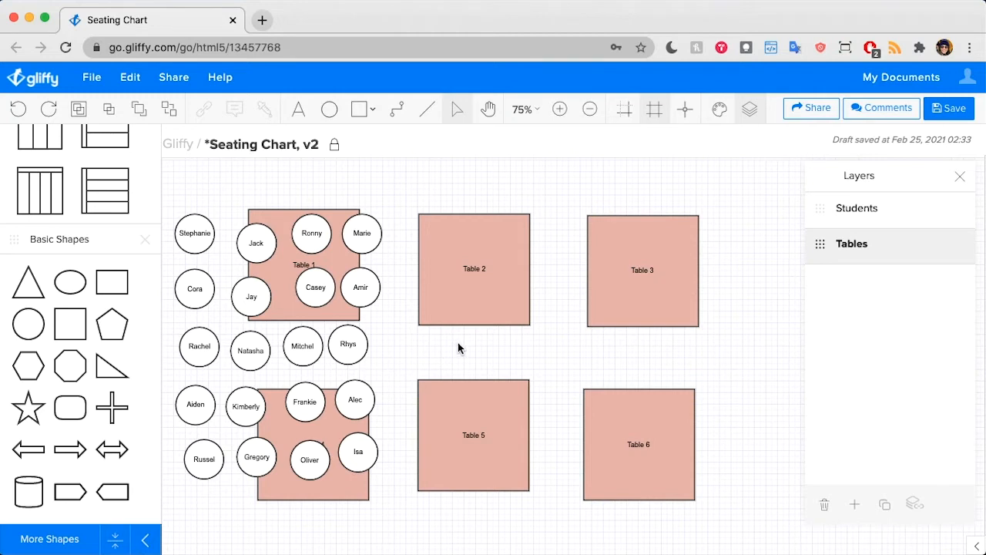
mouse_move(809, 308)
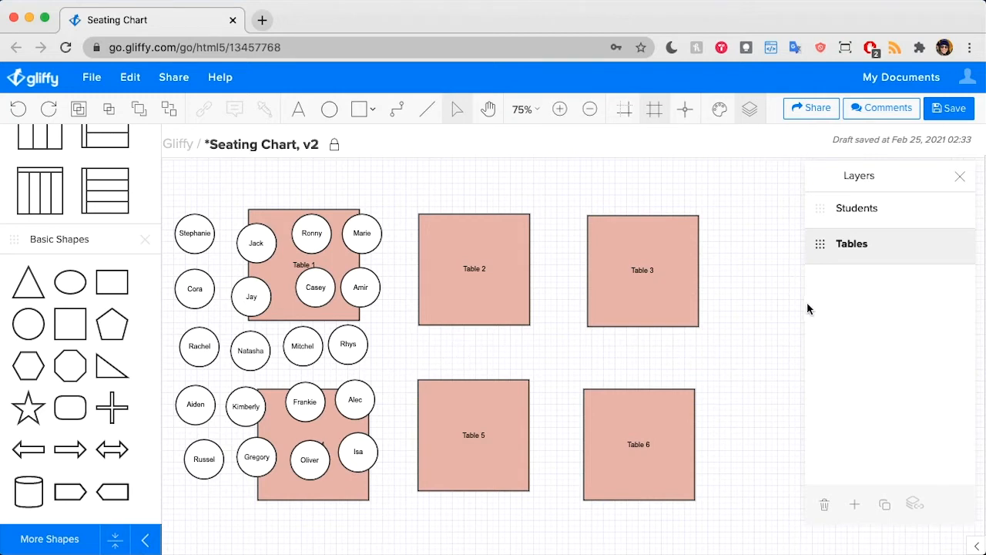
mouse_move(901, 261)
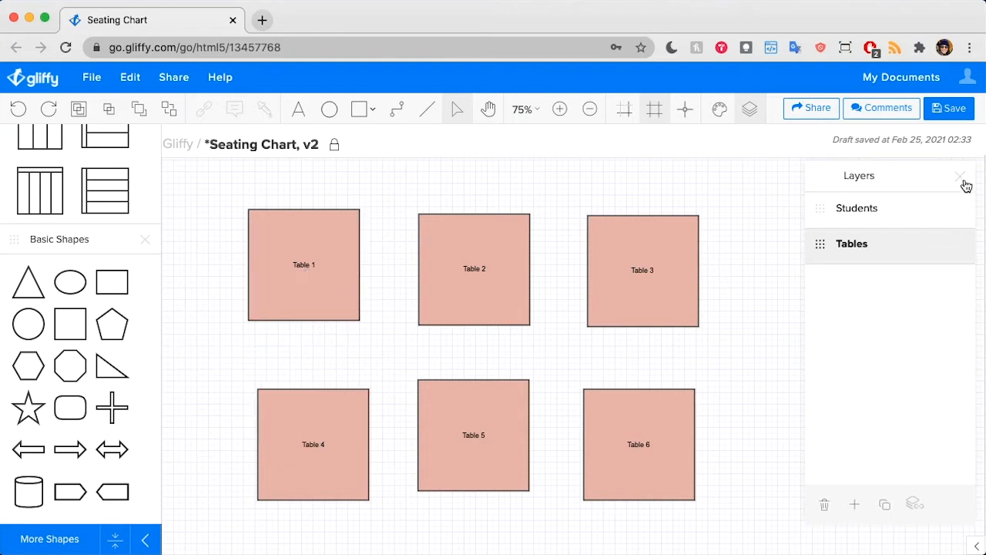
Hide the layers list and marquee-select Tables 1, 2 and 3 together.
left_click(959, 176)
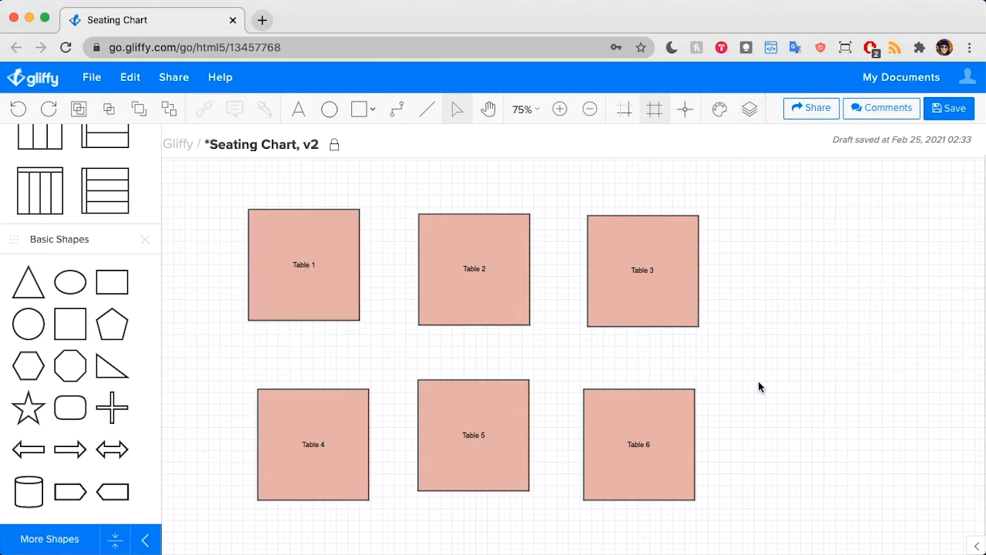
mouse_move(743, 379)
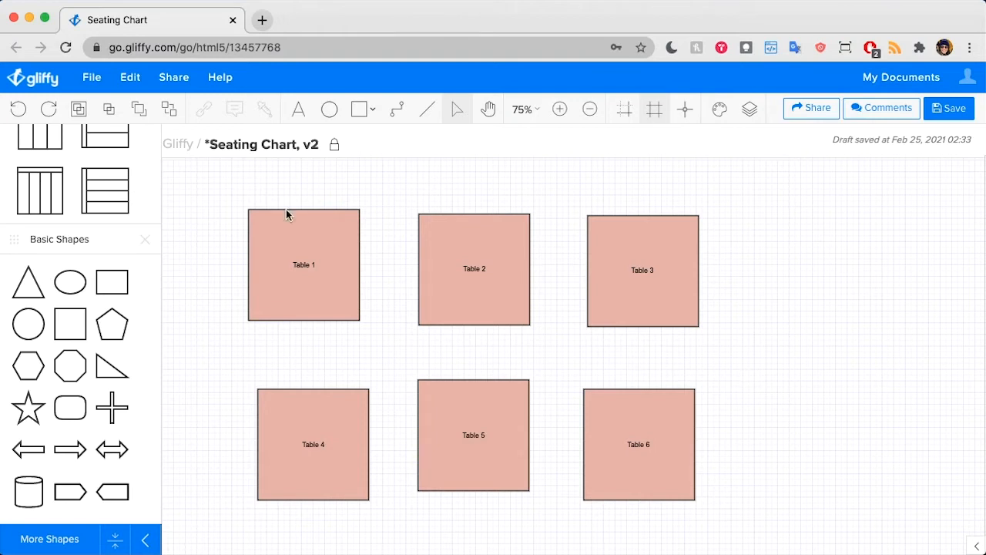
left_click_drag(285, 214, 761, 361)
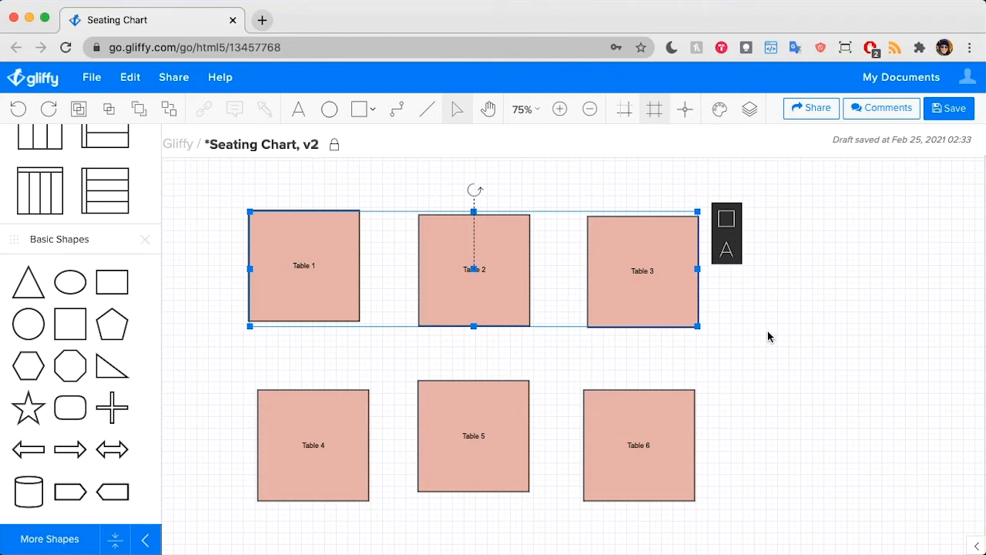
mouse_move(752, 310)
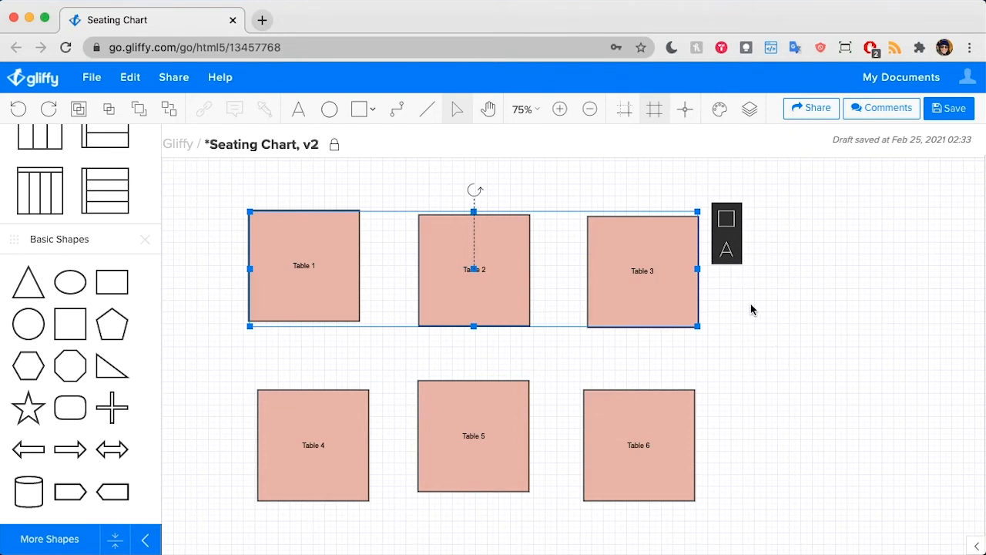
mouse_move(709, 222)
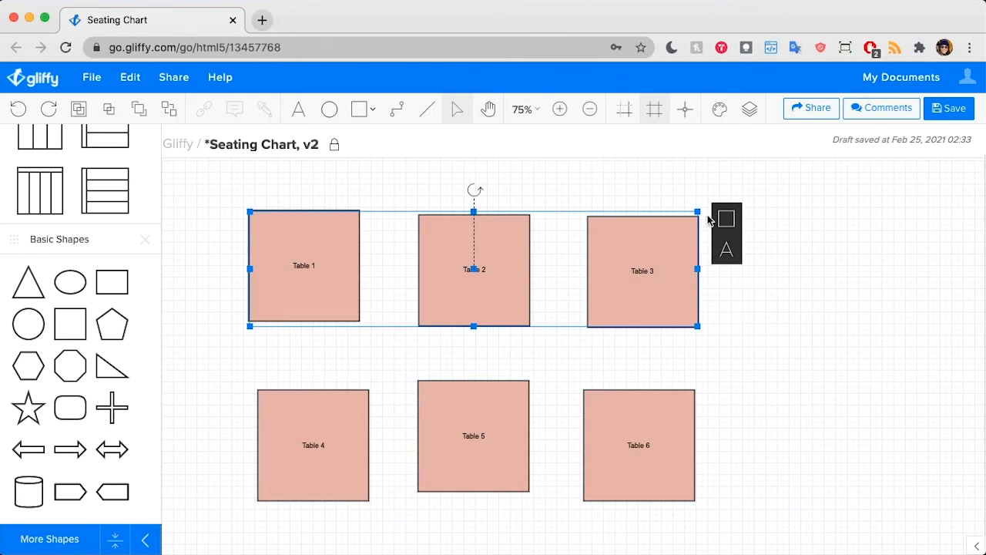
mouse_move(726, 218)
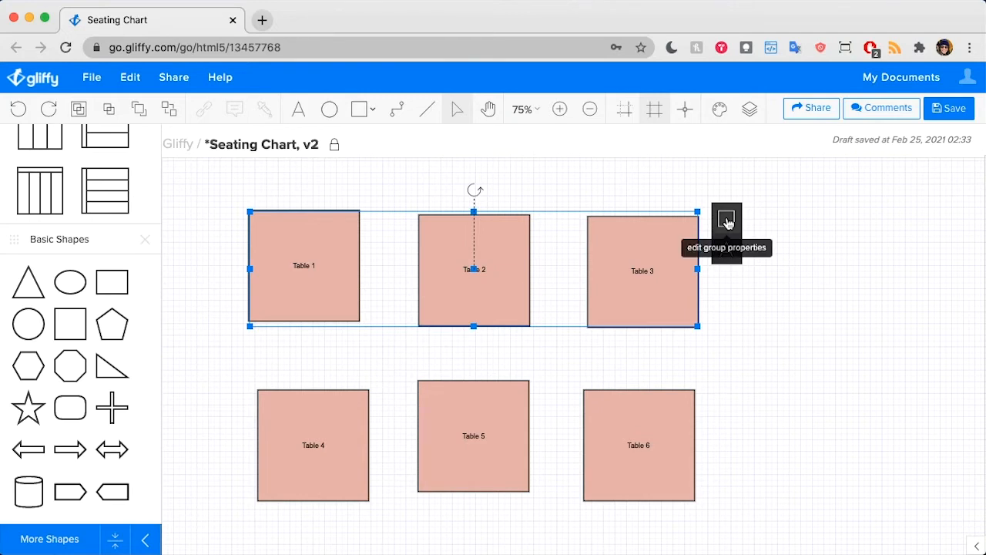
Align Middle the three top-row tables so Tables 1, 2 and 3 sit level, then deselect them.
left_click(726, 219)
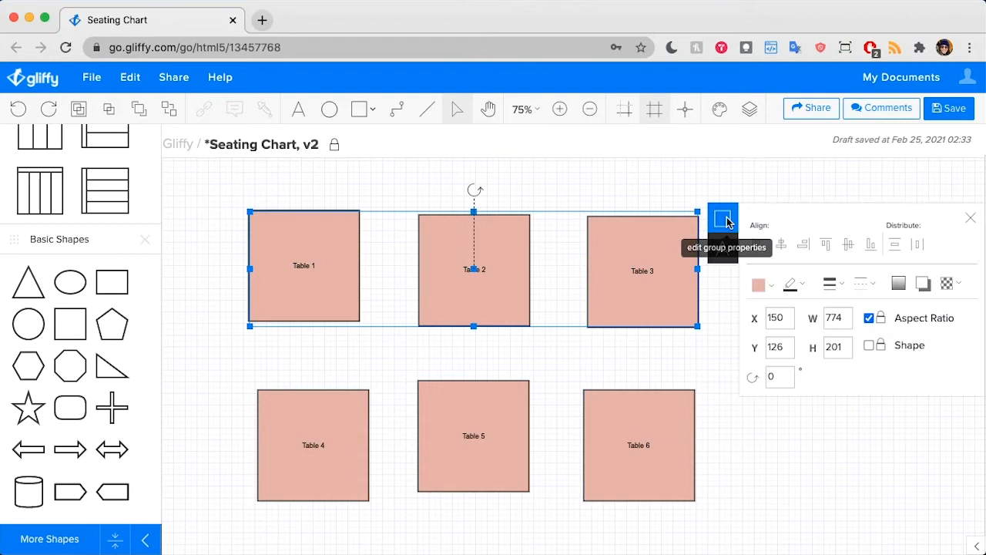
mouse_move(789, 221)
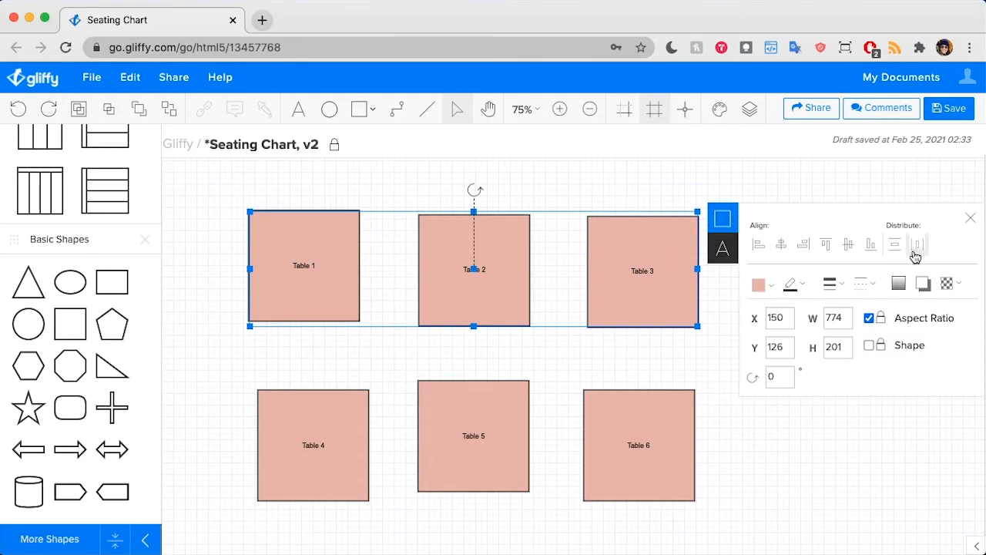
mouse_move(918, 243)
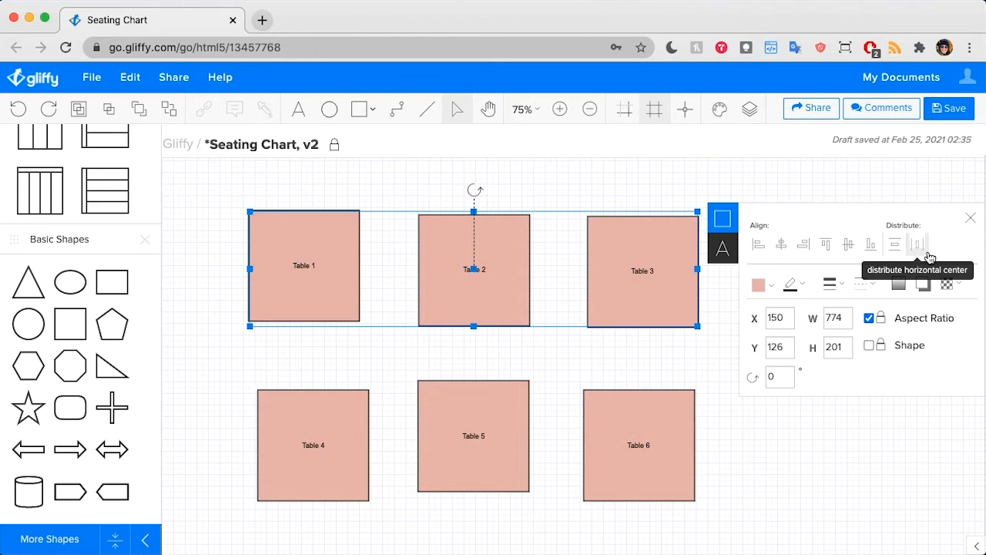
mouse_move(702, 305)
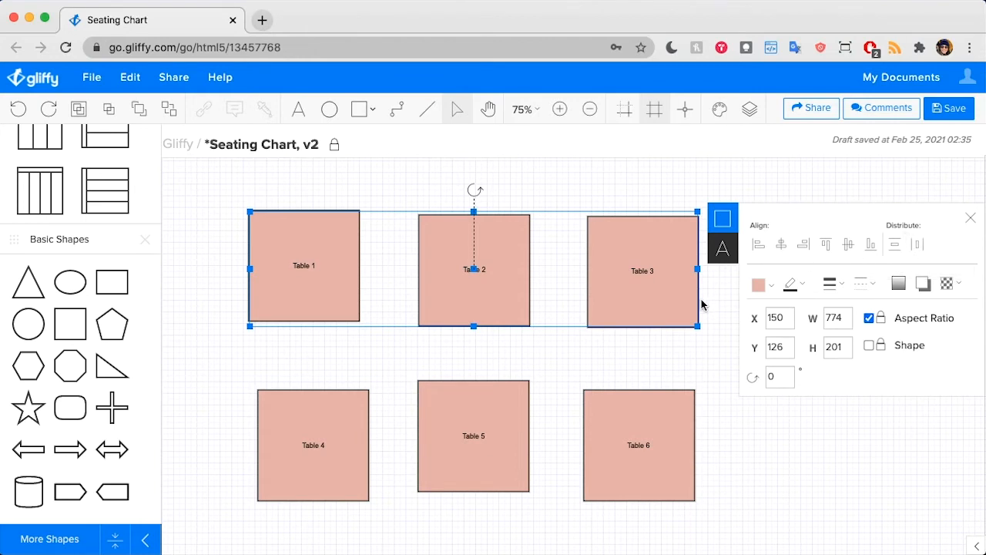
mouse_move(870, 244)
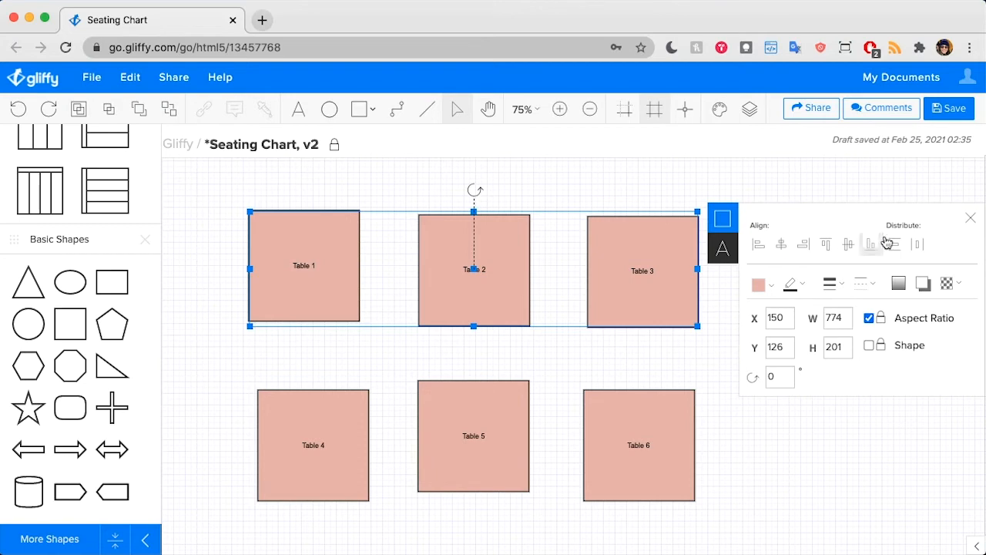
mouse_move(922, 245)
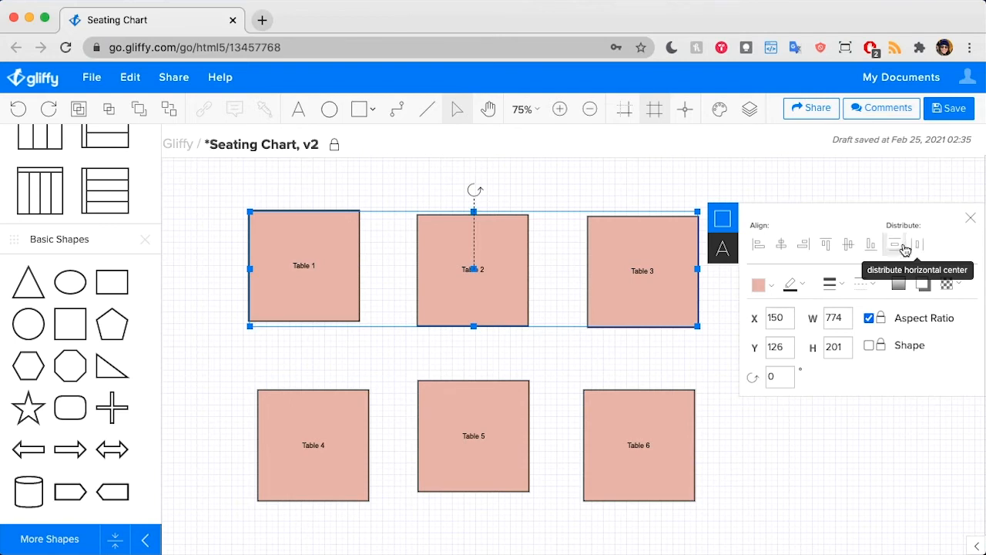
left_click(827, 245)
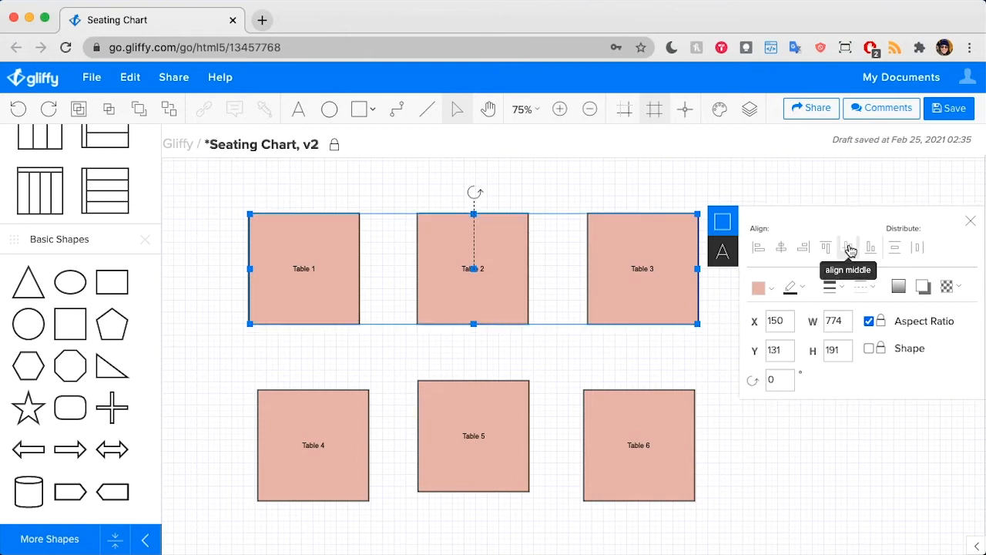
mouse_move(499, 291)
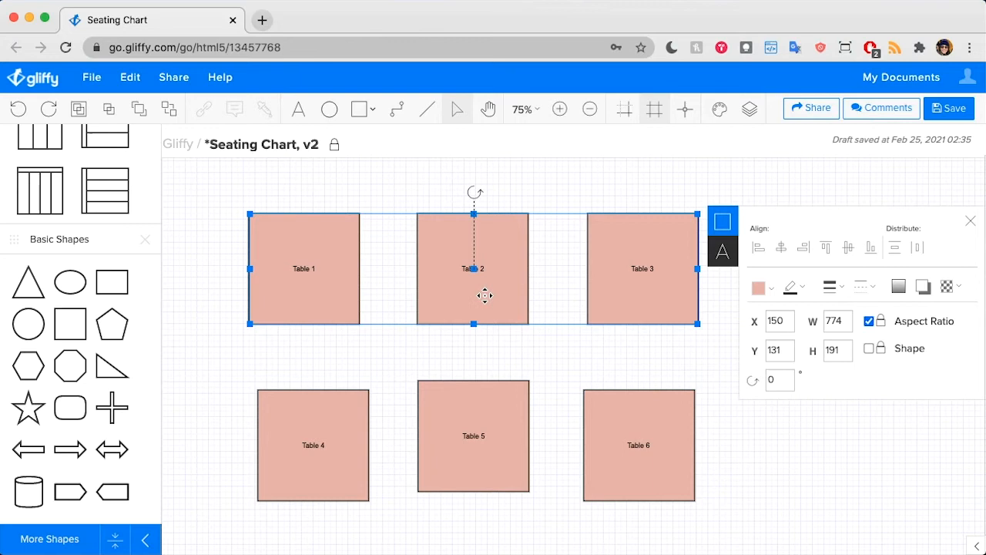
left_click(463, 315)
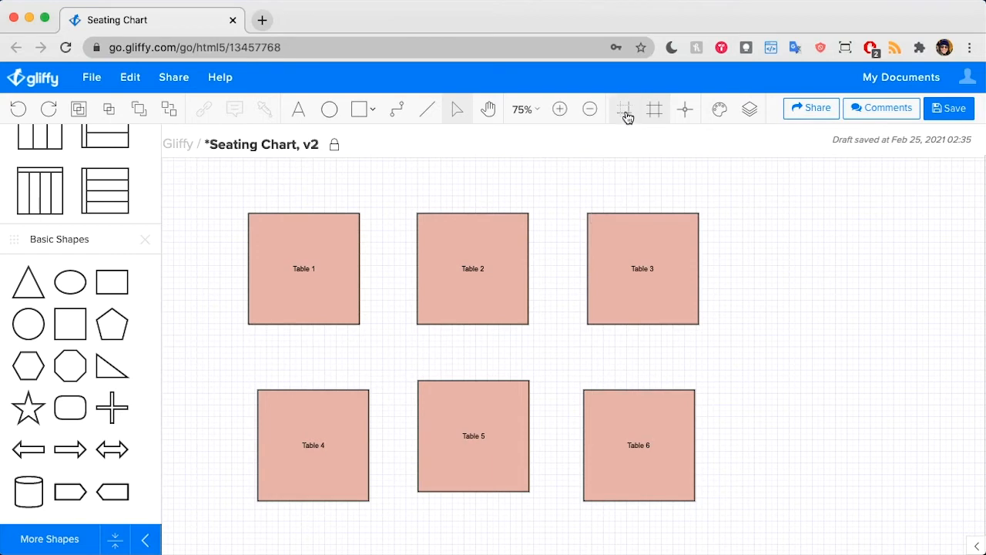
mouse_move(626, 108)
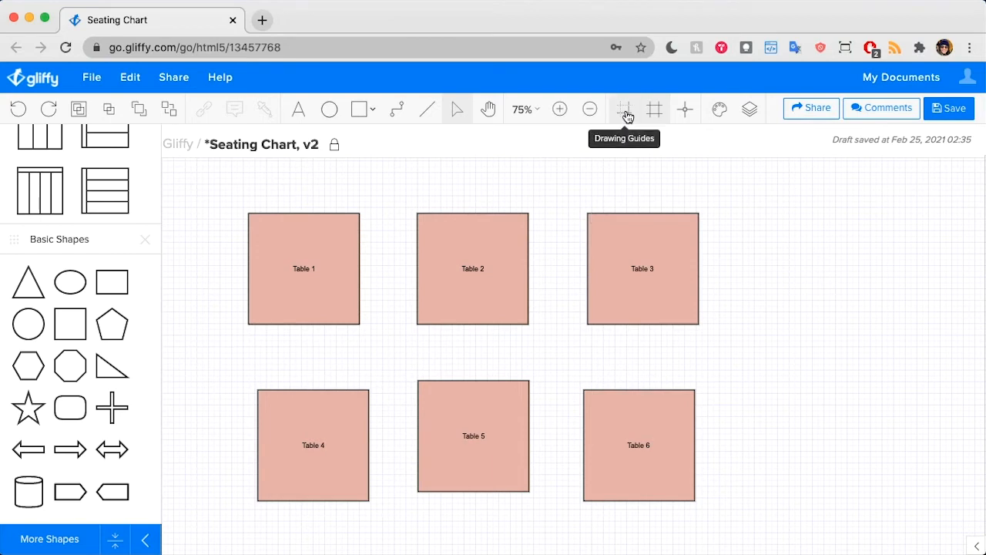
With Drawing Guides on, snap Table 4 under Table 1 and Table 6 under Table 3.
left_click(312, 444)
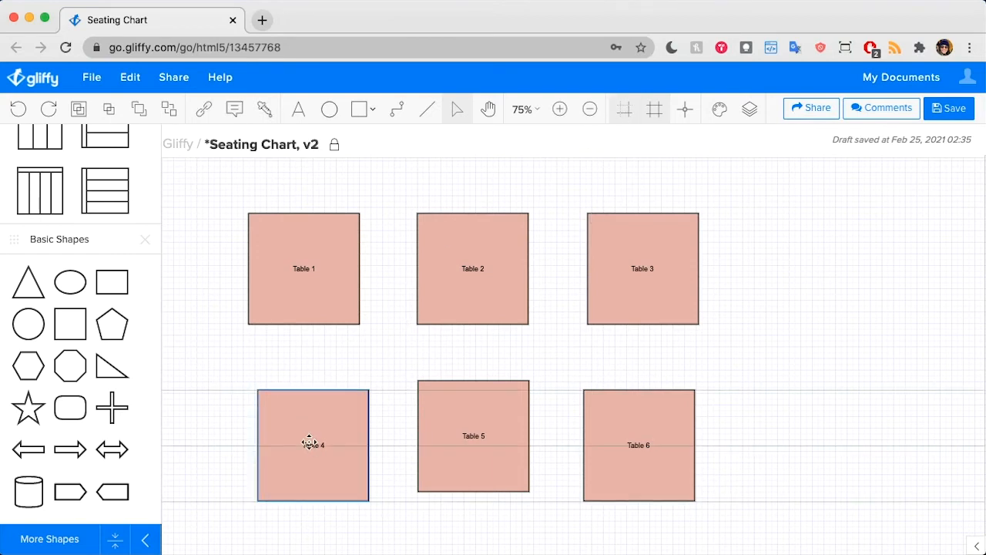
left_click_drag(311, 444, 304, 435)
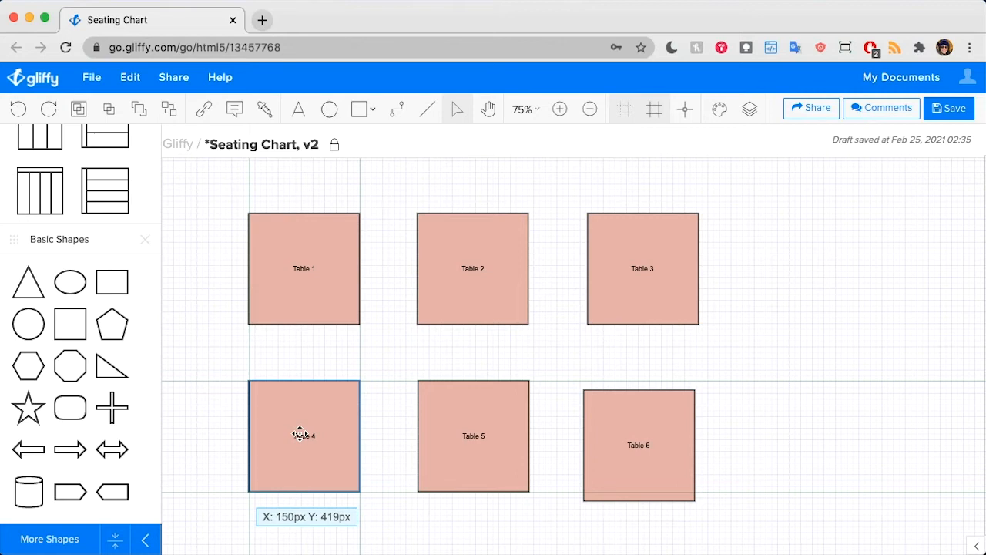
left_click(303, 434)
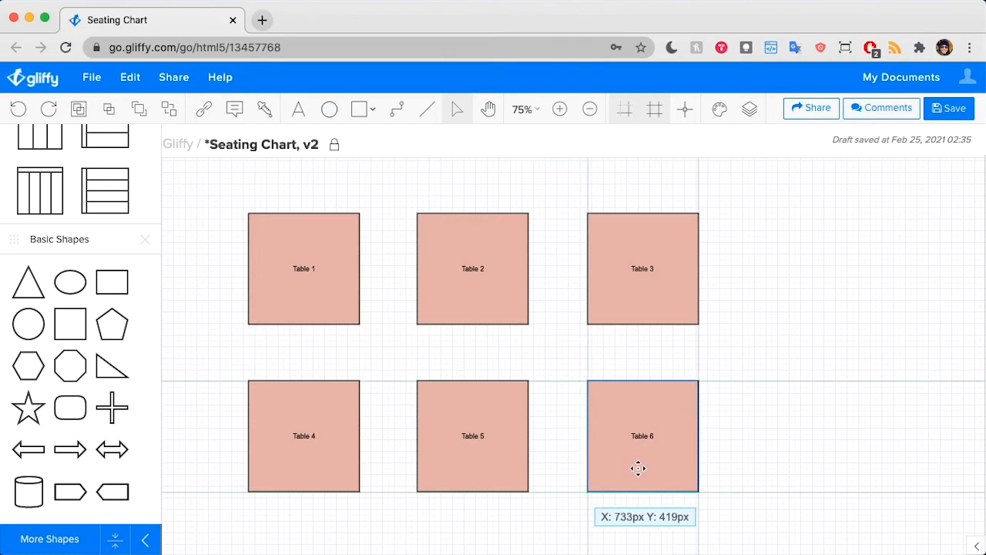
left_click(641, 435)
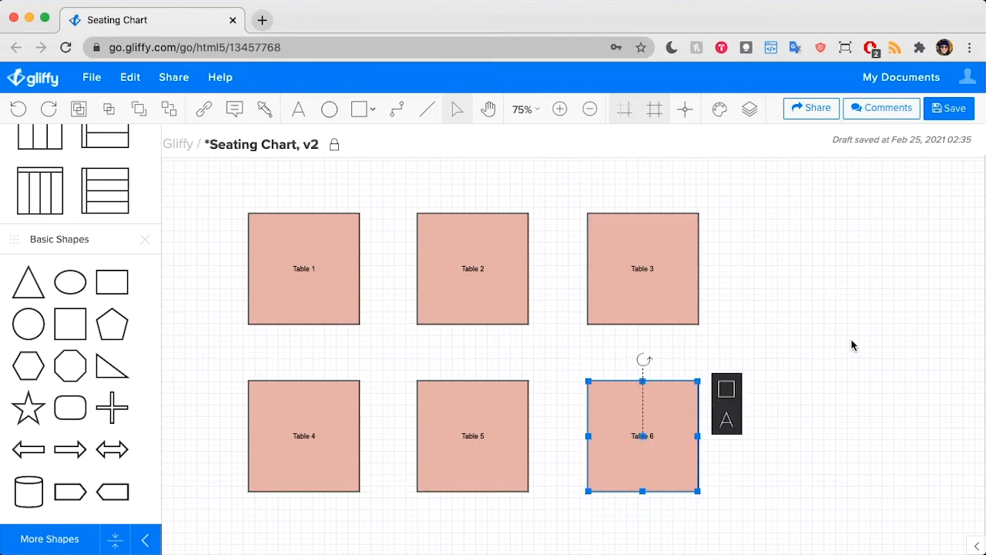
left_click(814, 330)
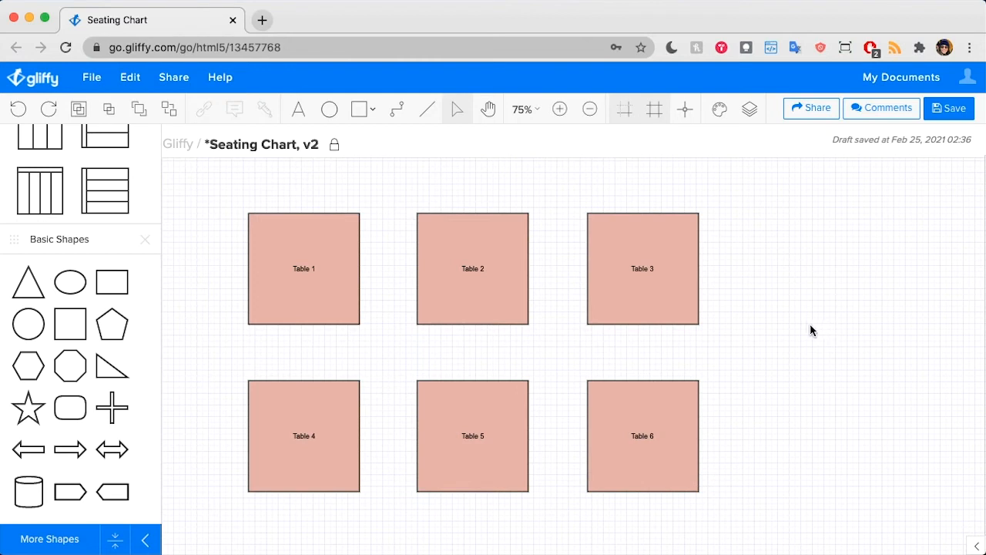
mouse_move(503, 219)
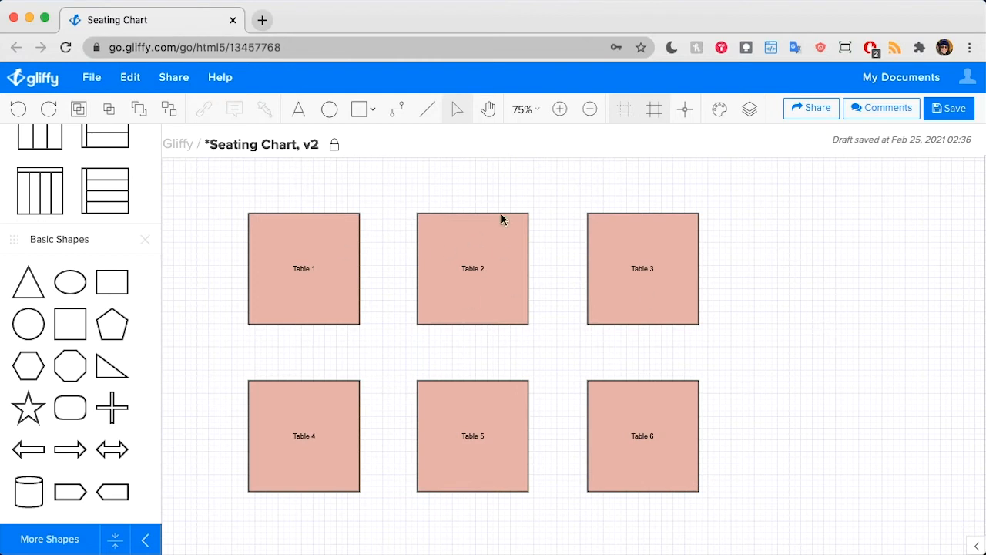
mouse_move(487, 466)
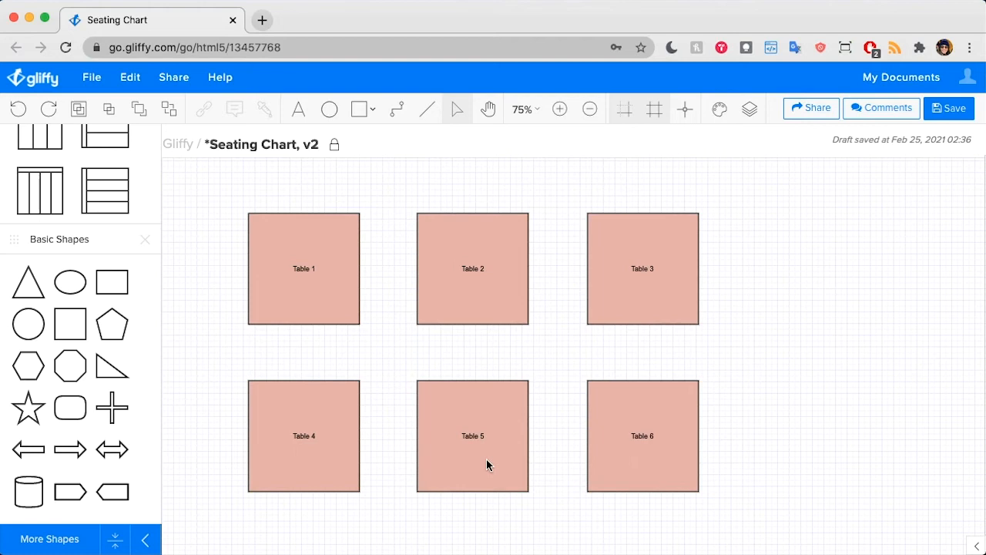
mouse_move(580, 391)
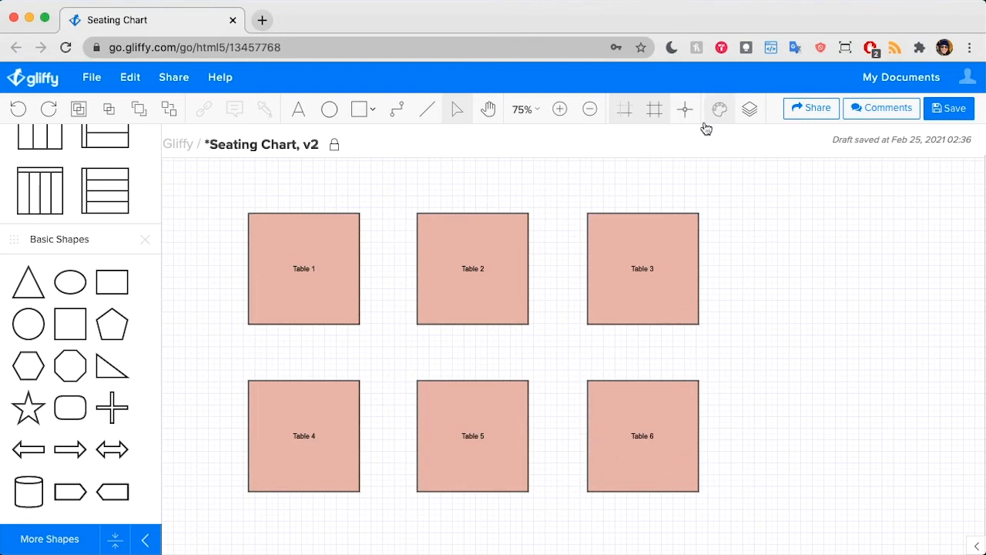
Show the Layers panel and make the hidden Students layer visible.
left_click(749, 107)
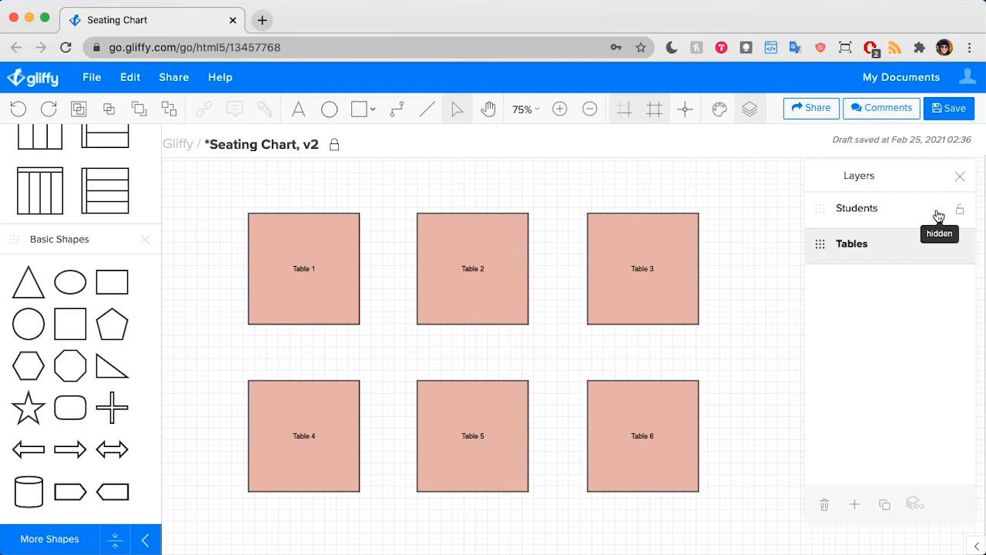
left_click(960, 208)
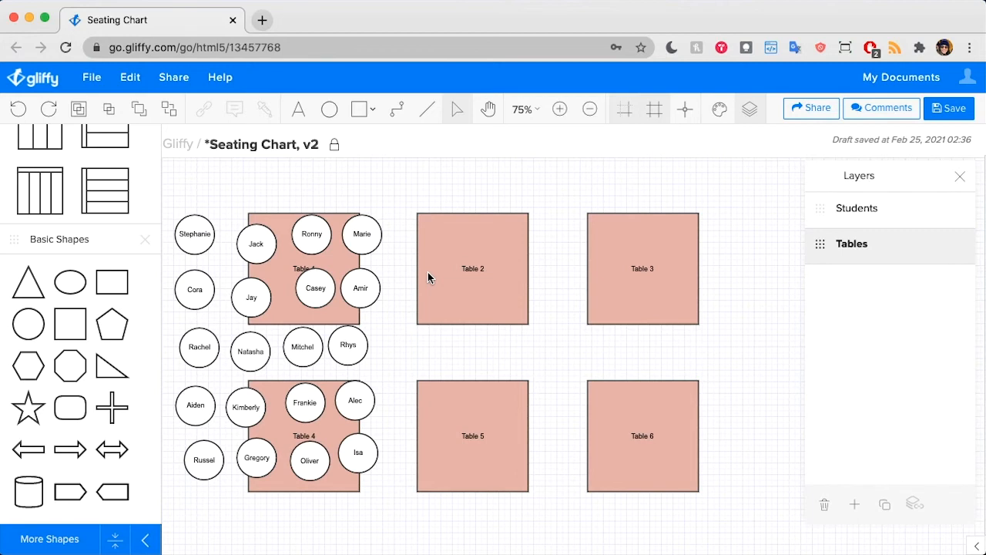
Make Students the active layer and start placing student circles onto the tables.
left_click(194, 234)
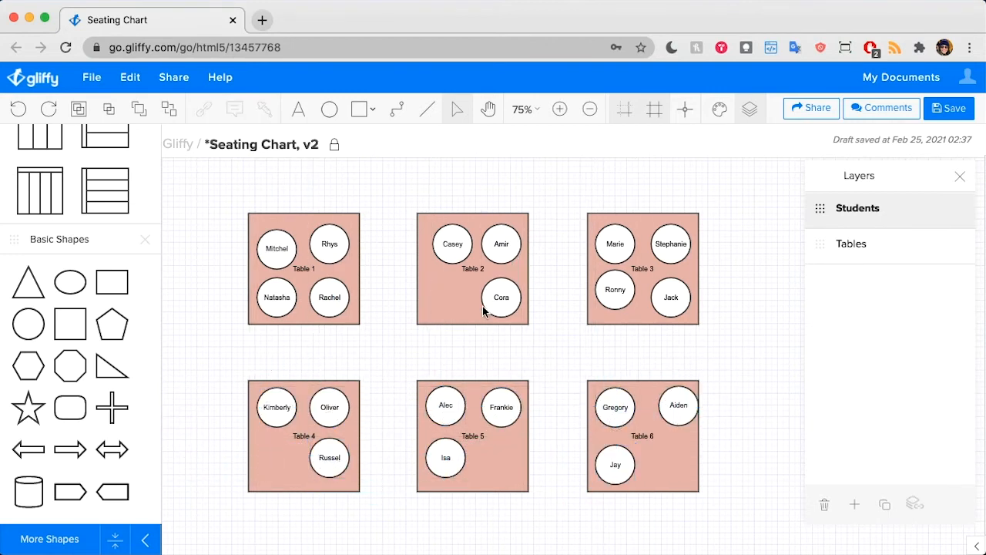
left_click(276, 243)
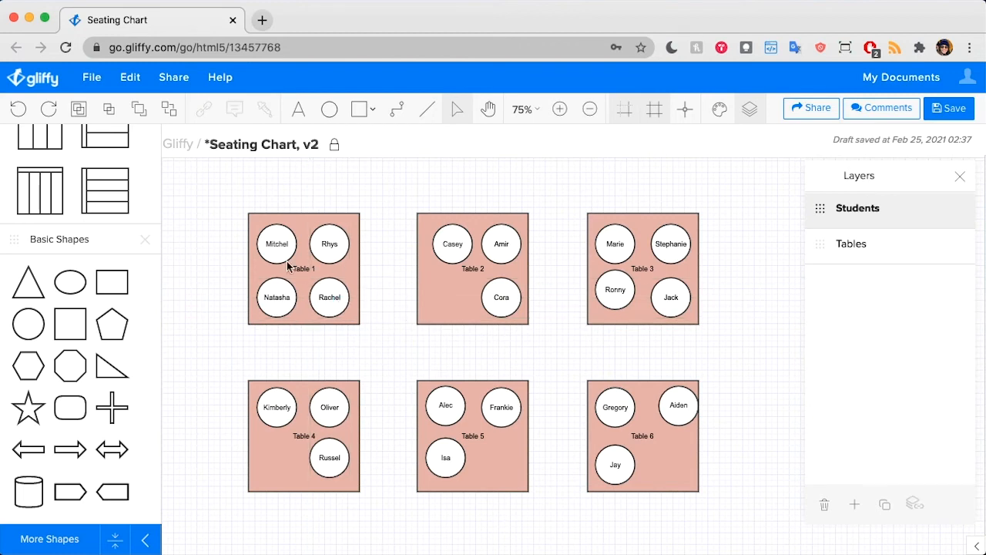
Select the top student circles on Tables 1, 2 and 3 and Align Middle them level.
left_click(278, 244)
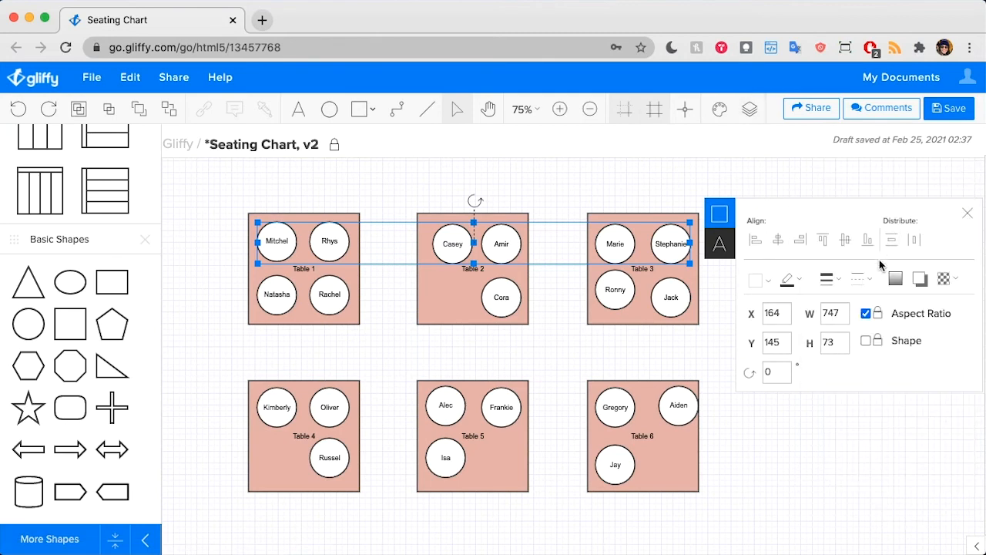
left_click(407, 492)
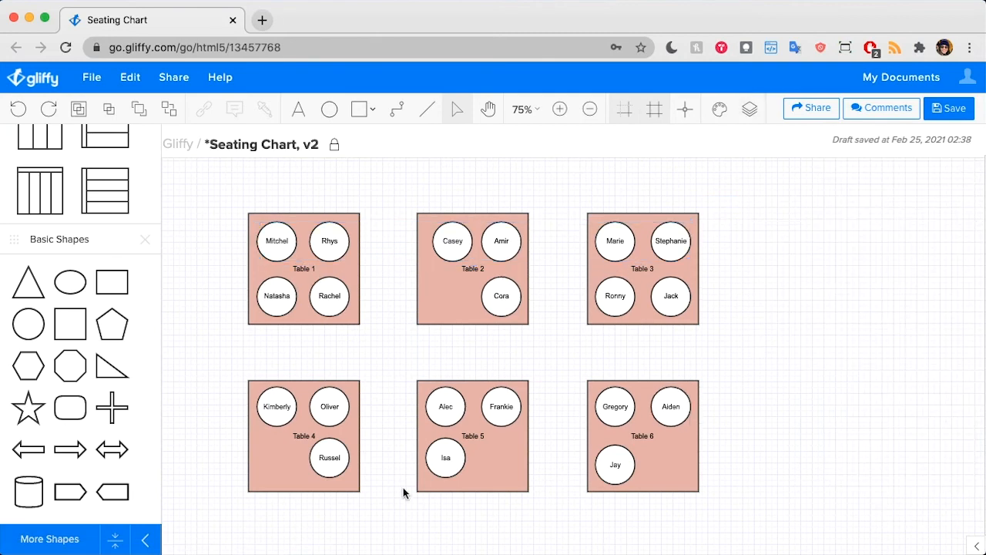